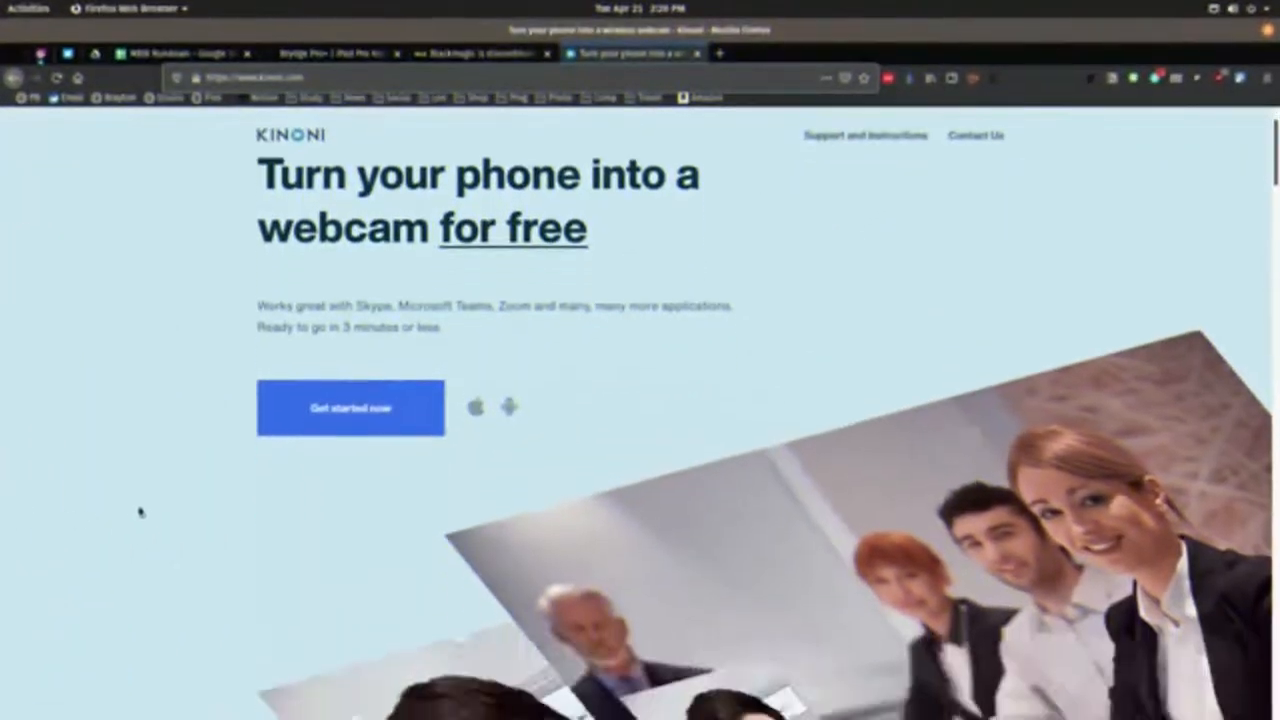
# Scroll the Kinoni EpocCam page to steps 2 and 3 with the macOS and Windows driver downloads
pyautogui.scroll(-3)
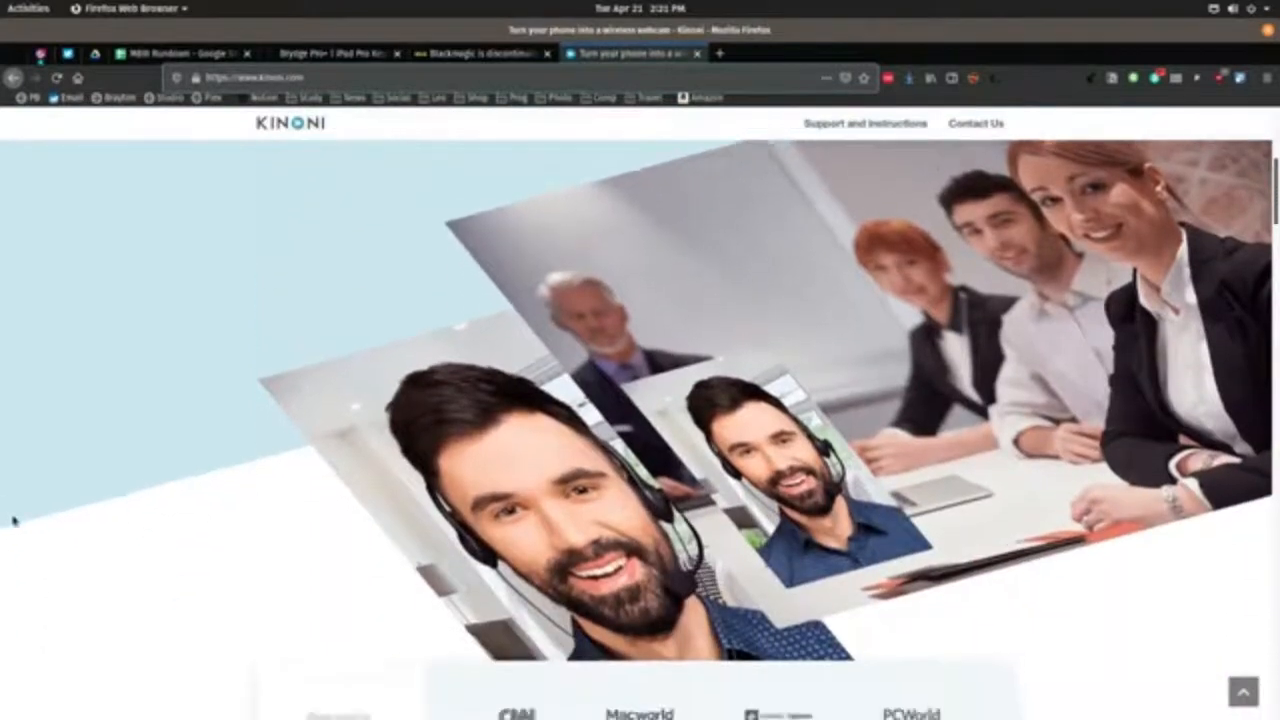
pyautogui.scroll(-3)
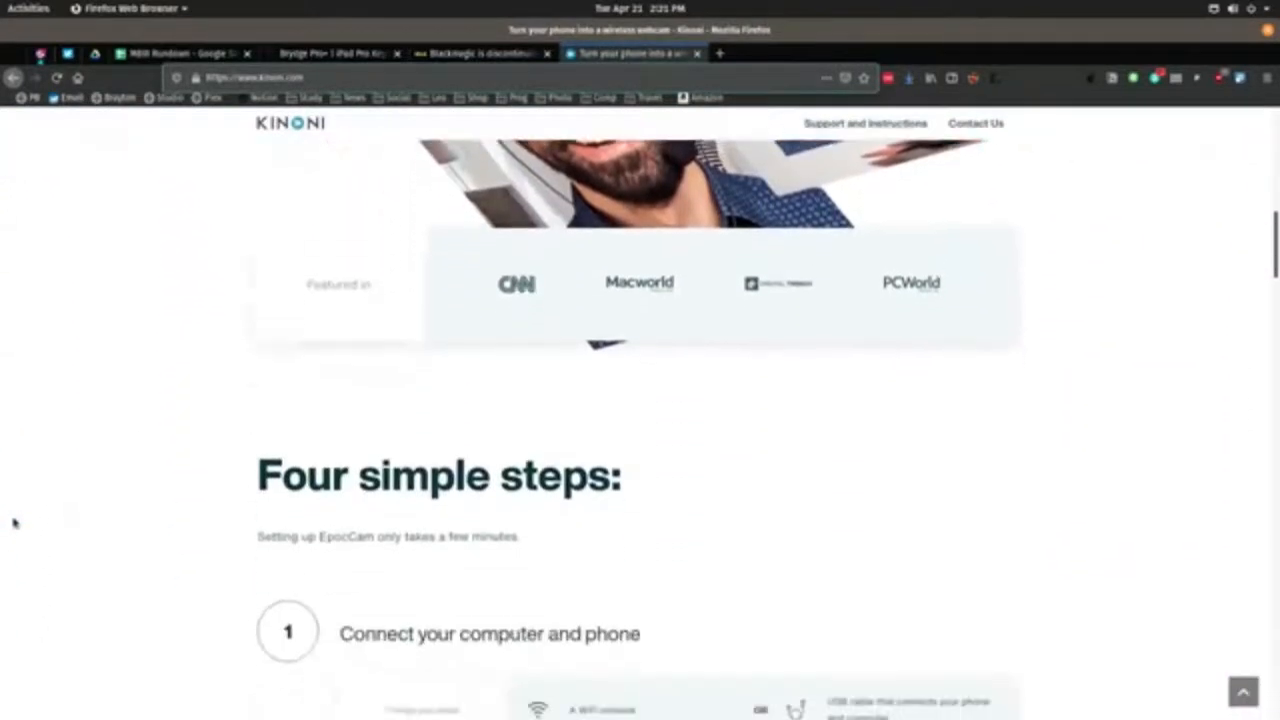
pyautogui.scroll(-3)
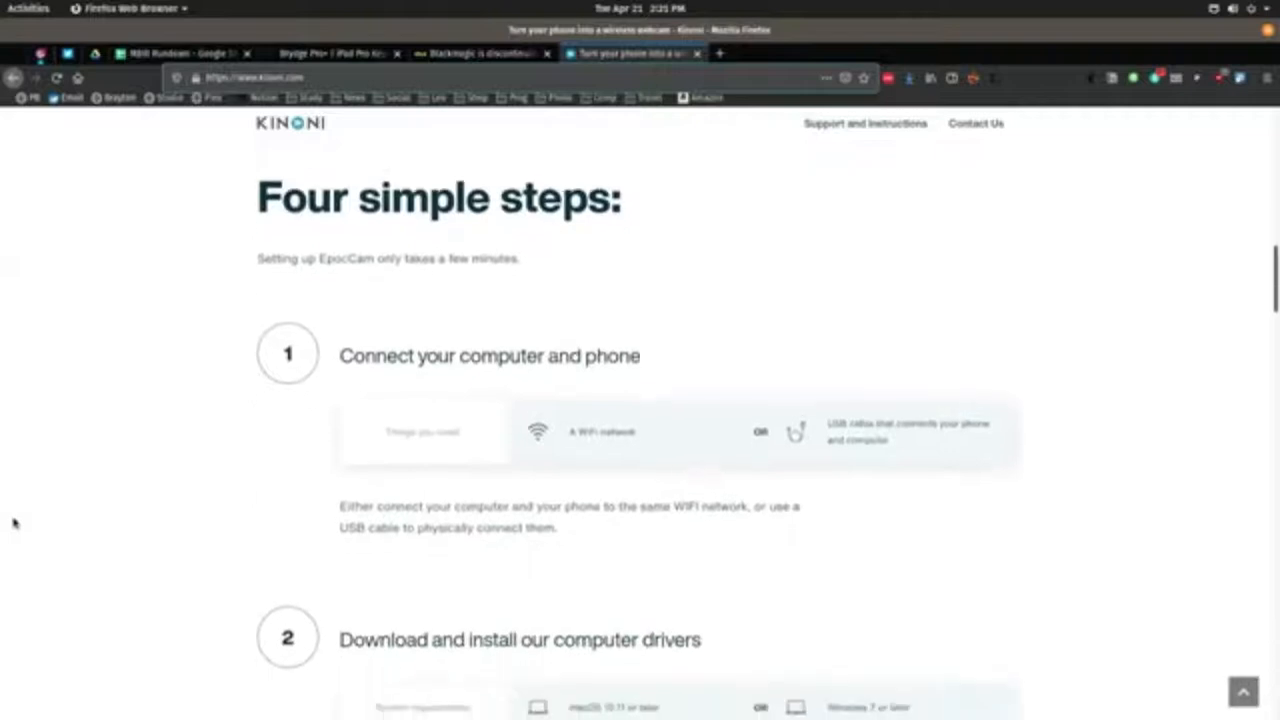
pyautogui.scroll(3)
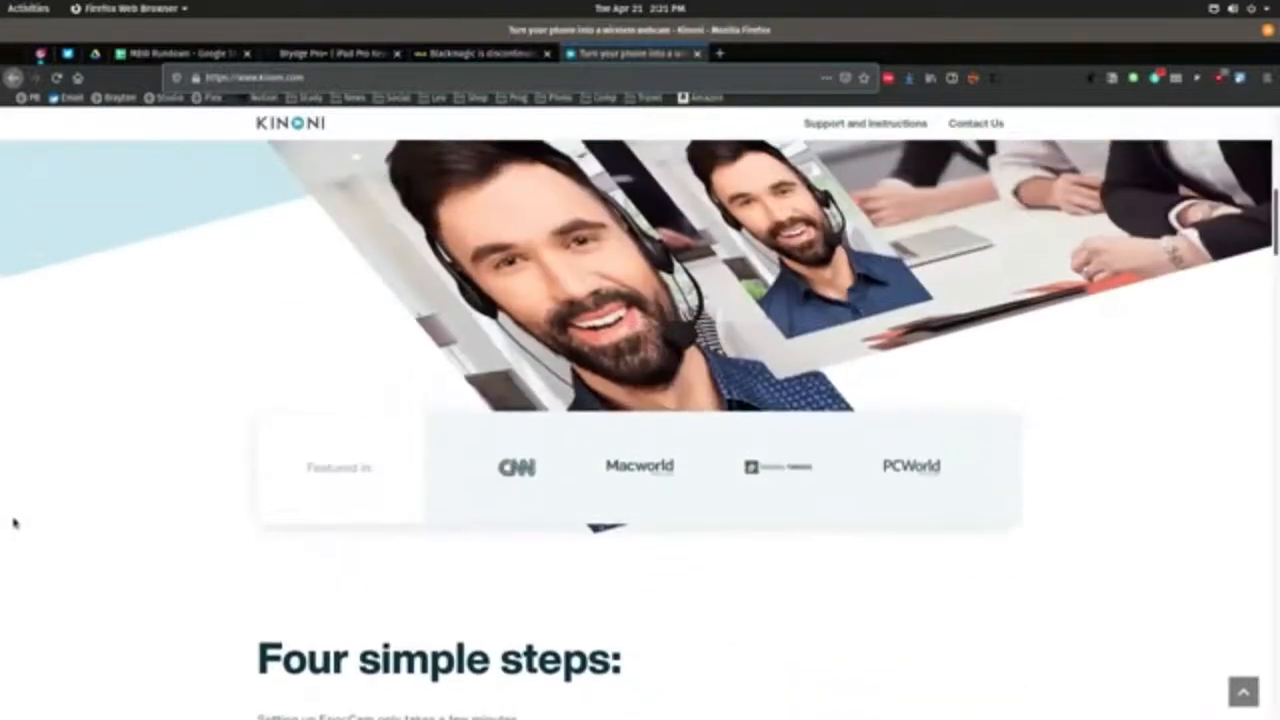
pyautogui.scroll(3)
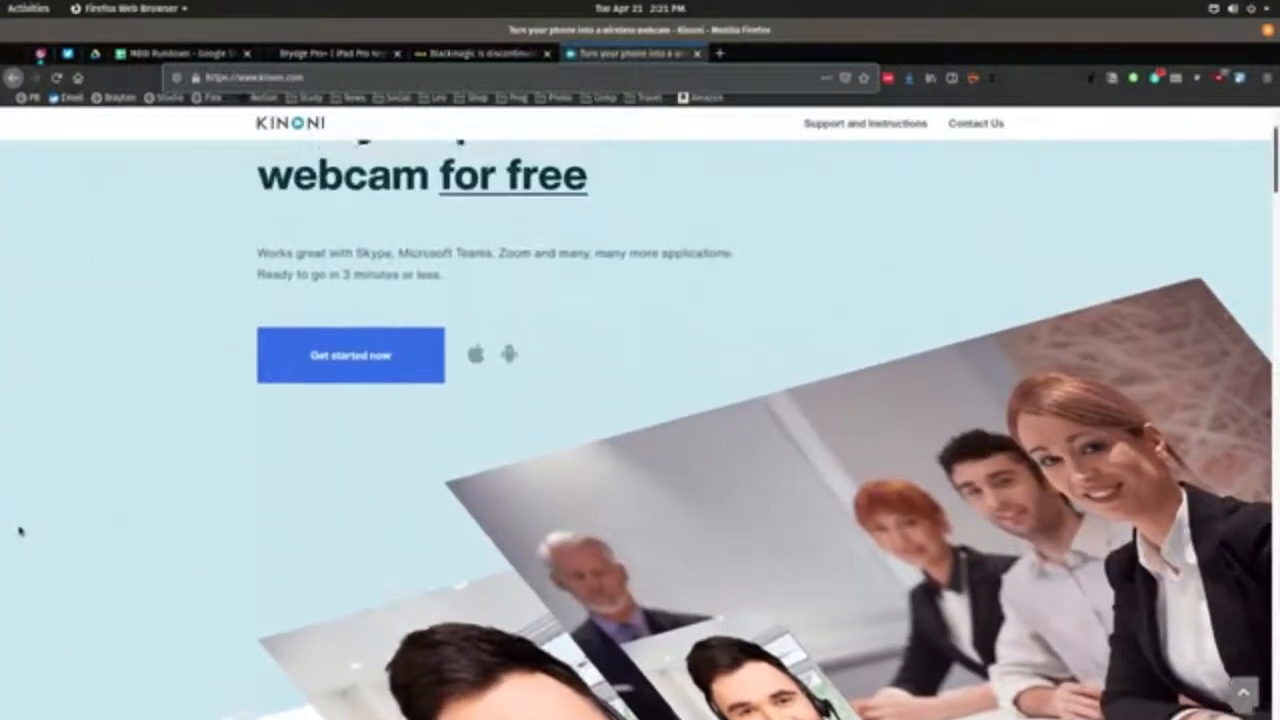
pyautogui.scroll(3)
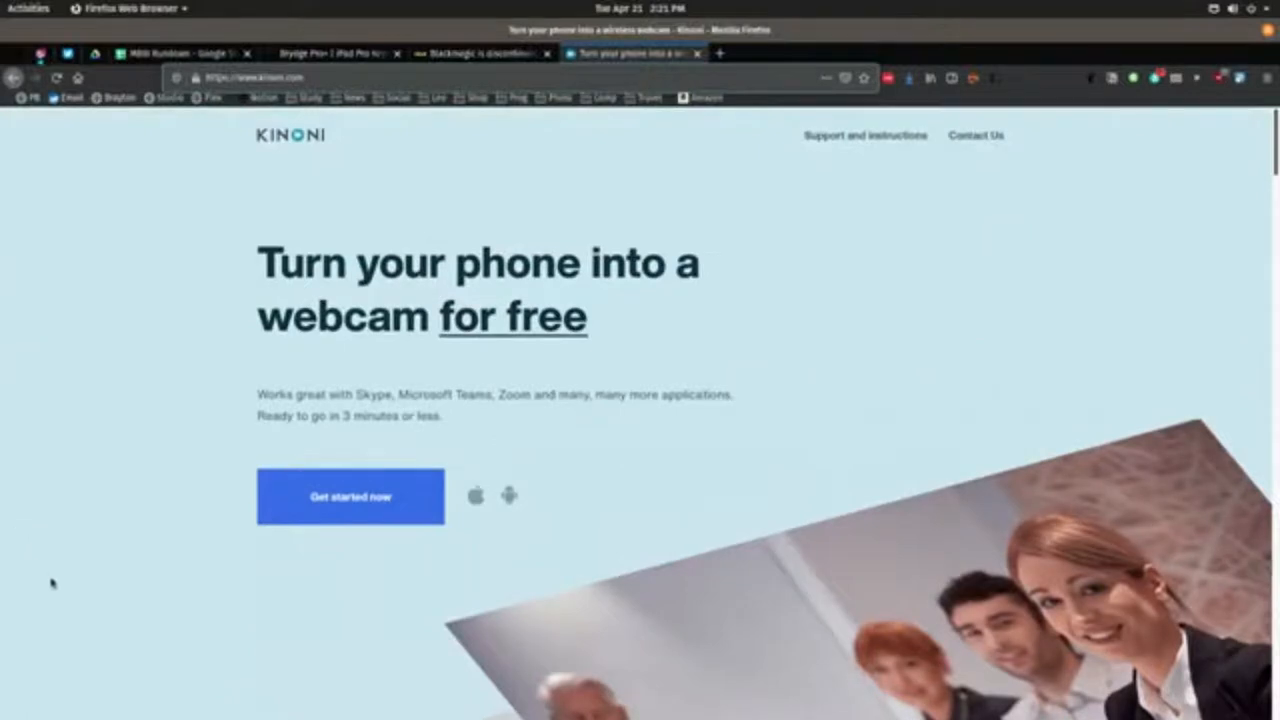
pyautogui.moveTo(138, 612)
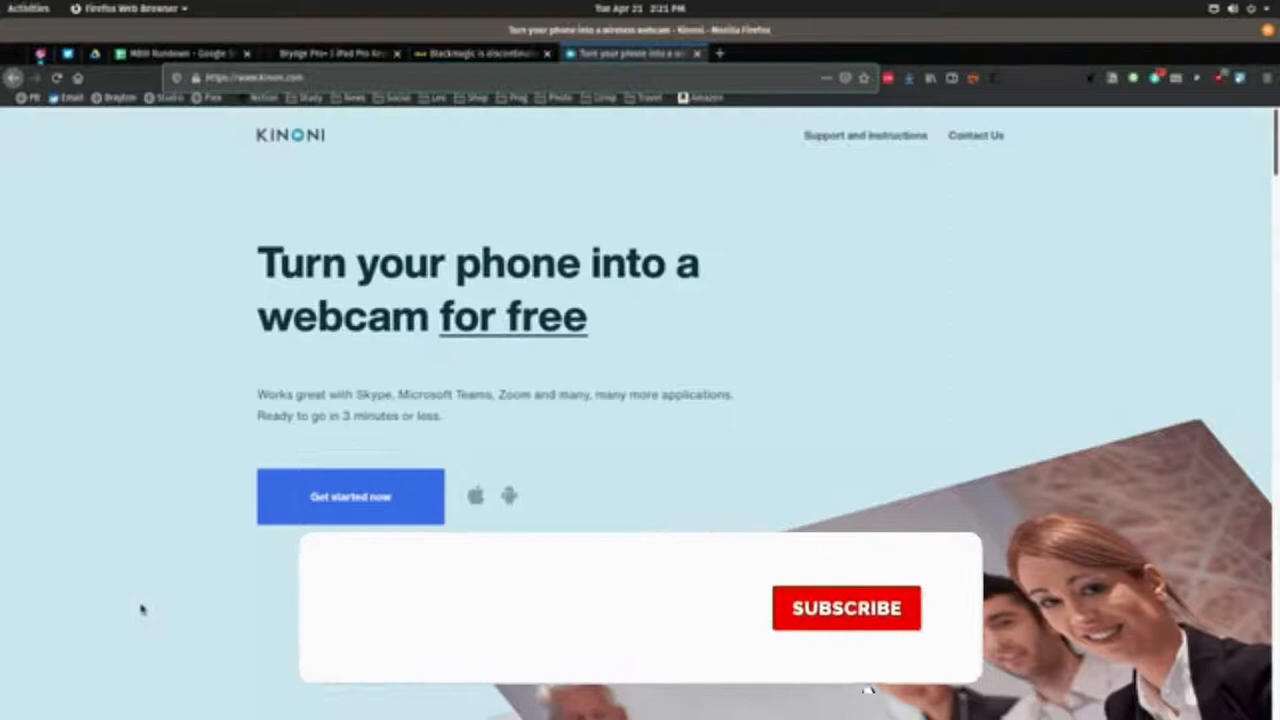
pyautogui.scroll(-3)
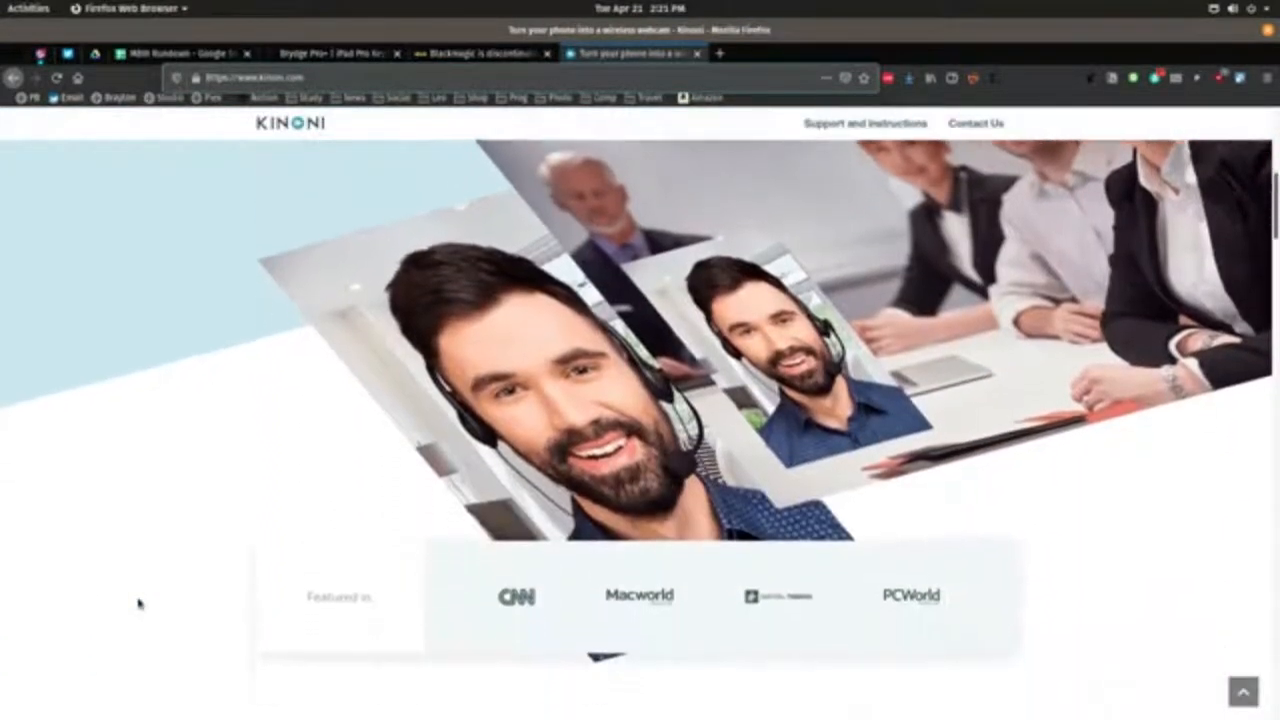
pyautogui.scroll(-3)
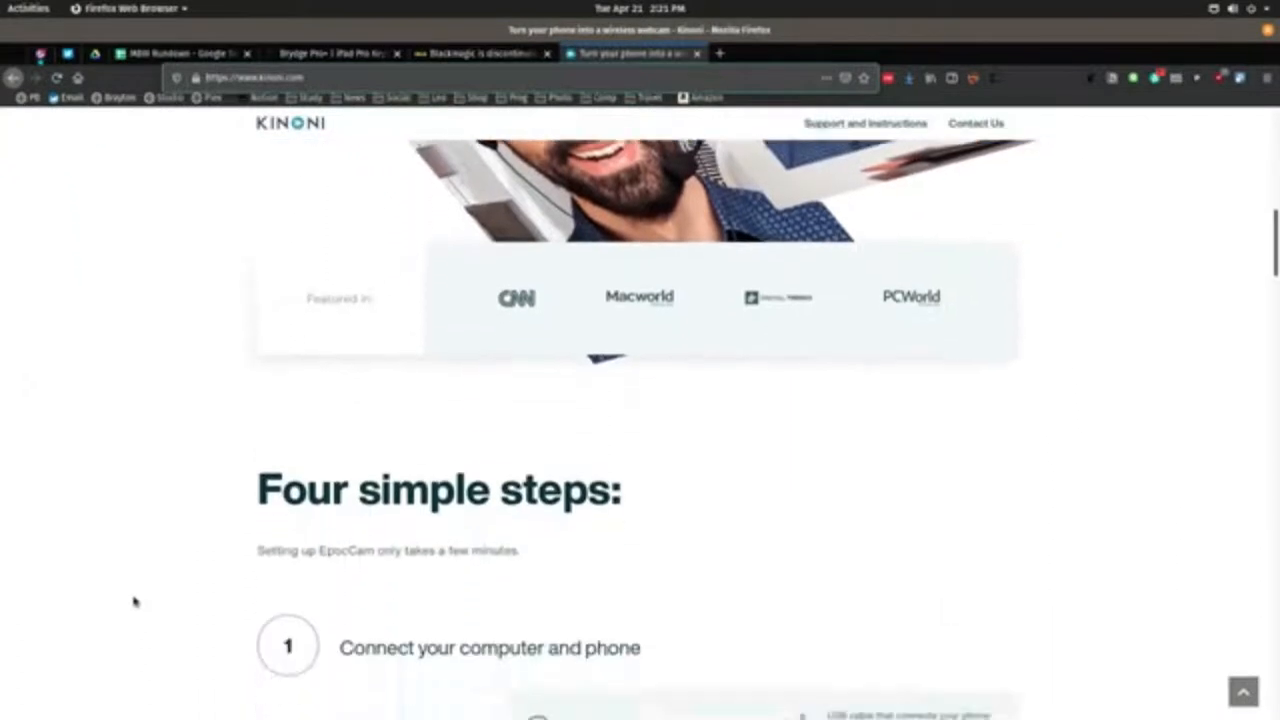
pyautogui.scroll(-3)
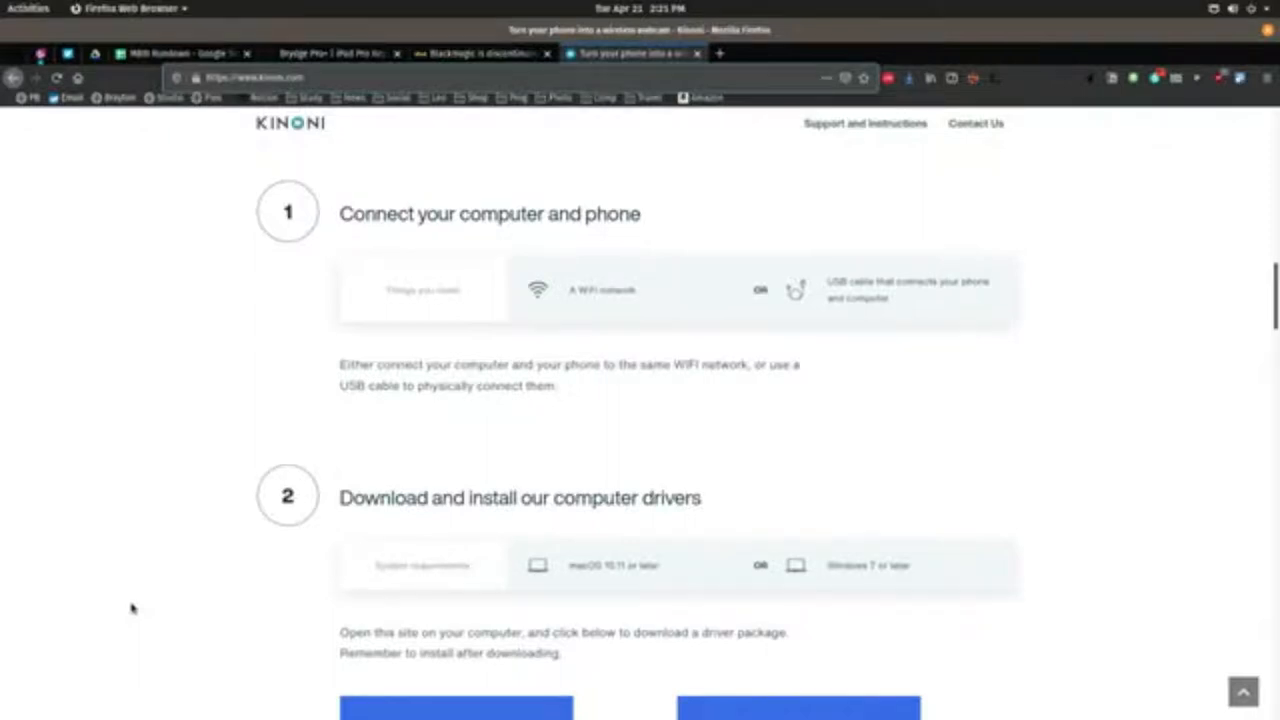
# Accept the KinoniDrivers 2.9.4 license with I Agree so installation continues
pyautogui.scroll(-3)
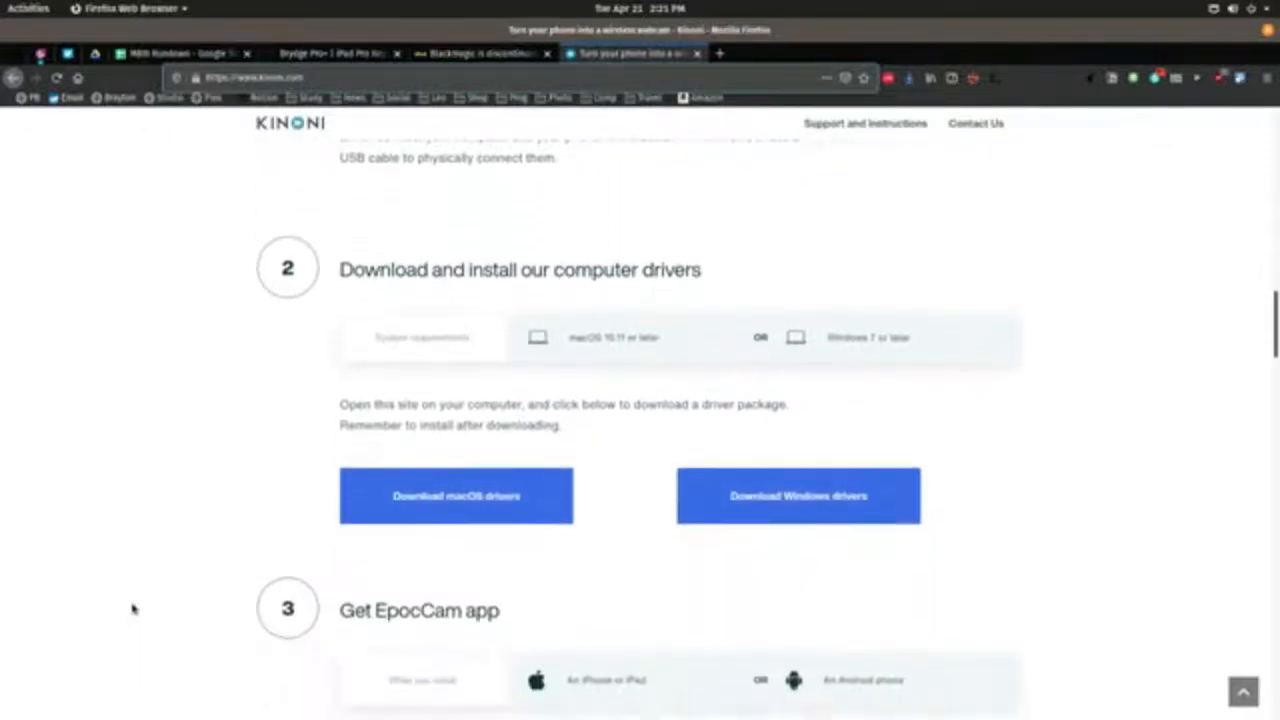
pyautogui.scroll(-3)
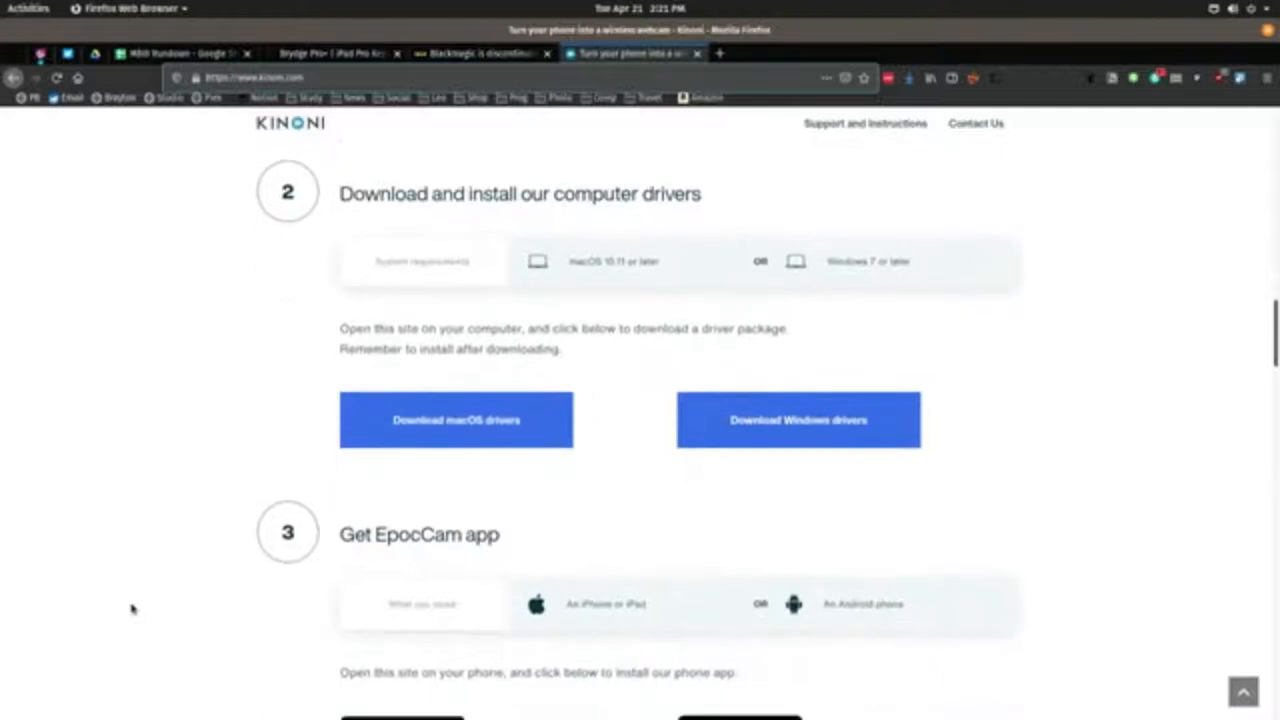
pyautogui.scroll(-3)
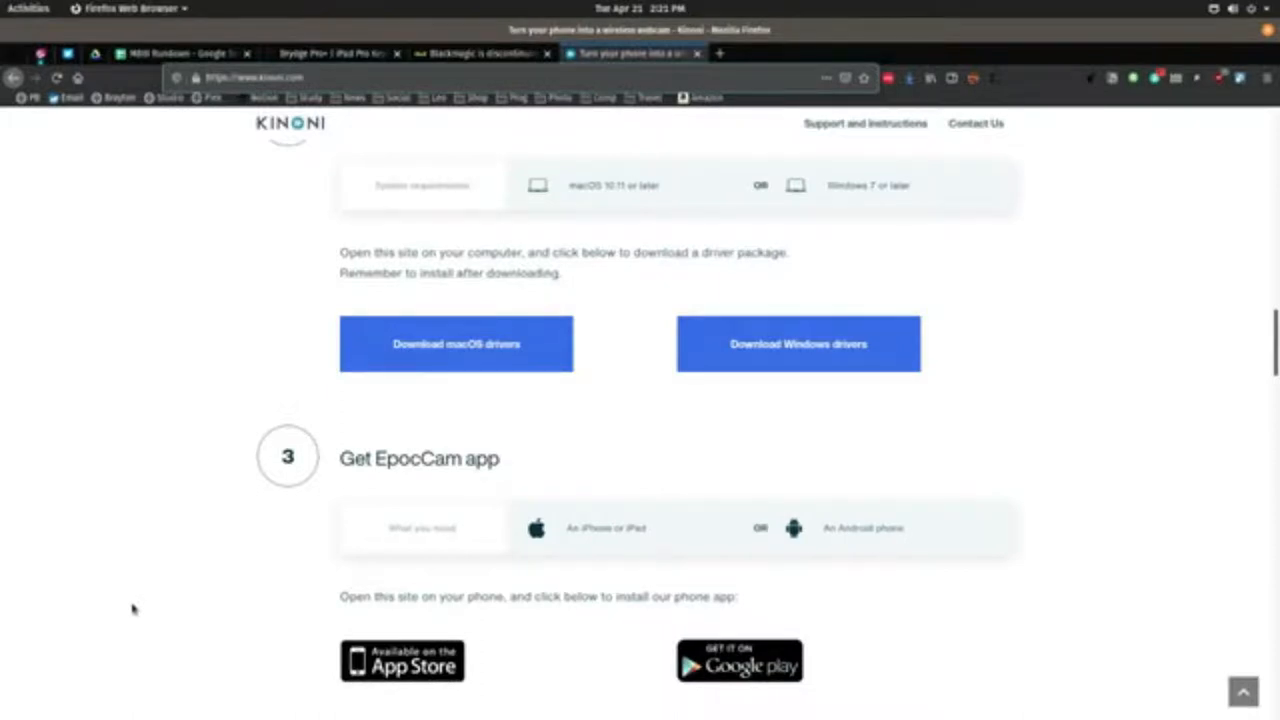
pyautogui.moveTo(165, 595)
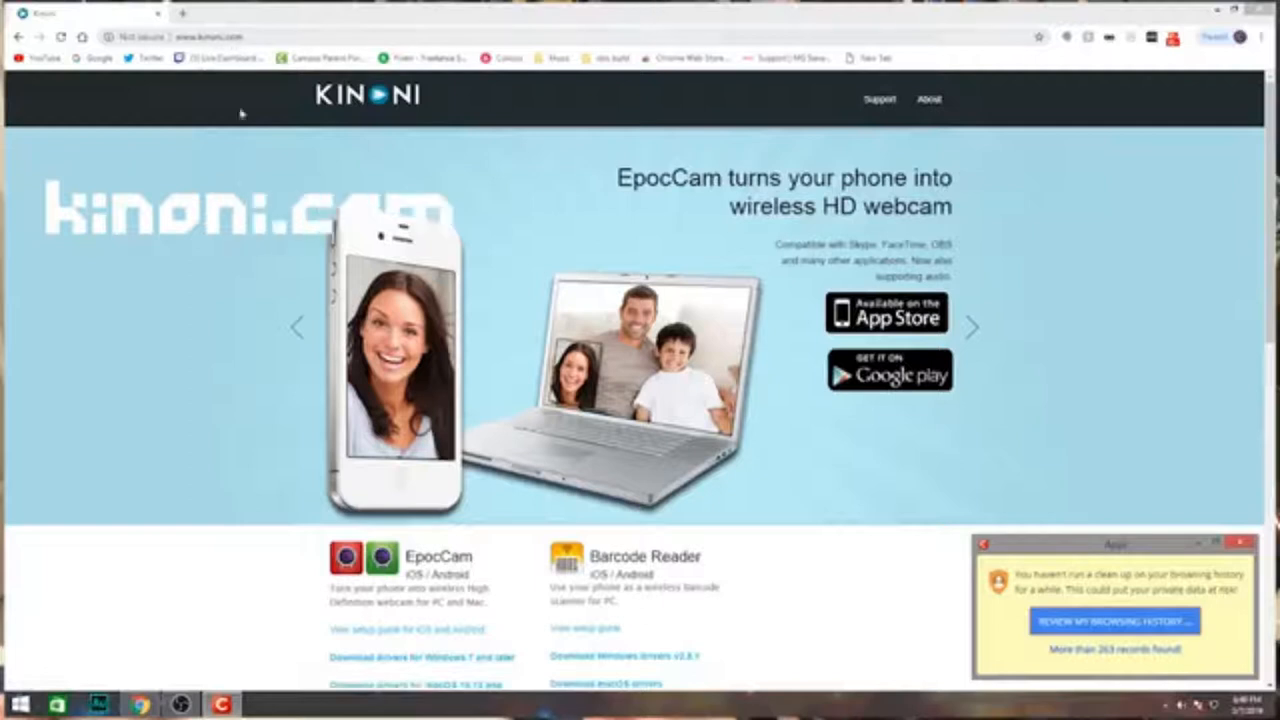
pyautogui.scroll(-3)
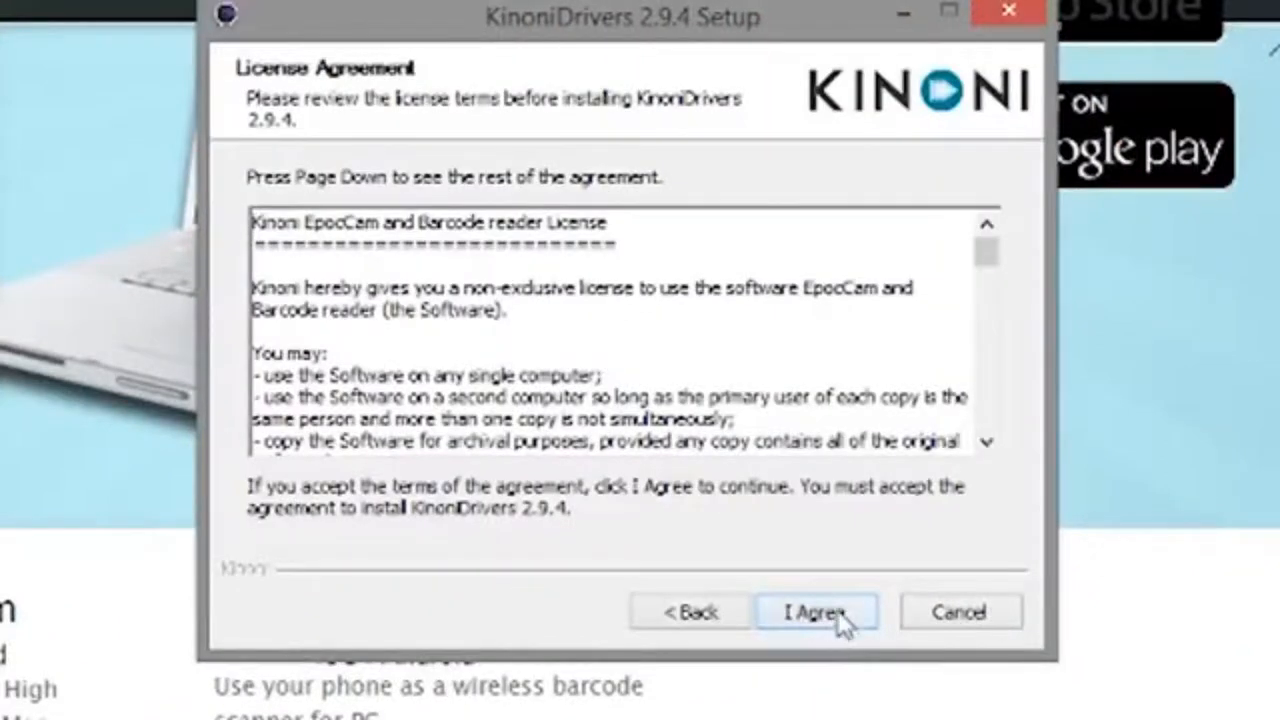
pyautogui.click(815, 612)
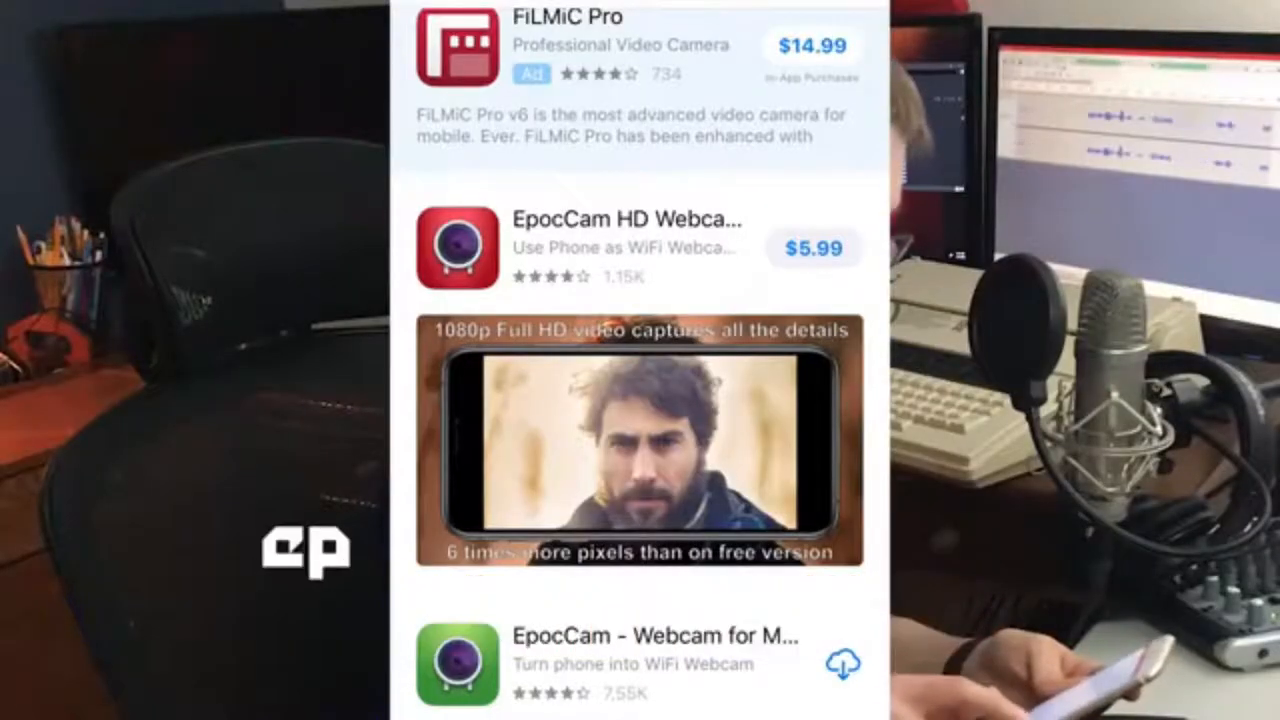
# Browse the two Kinoni EpocCam App Store listings, rated 4.0 and 4.3
pyautogui.scroll(-3)
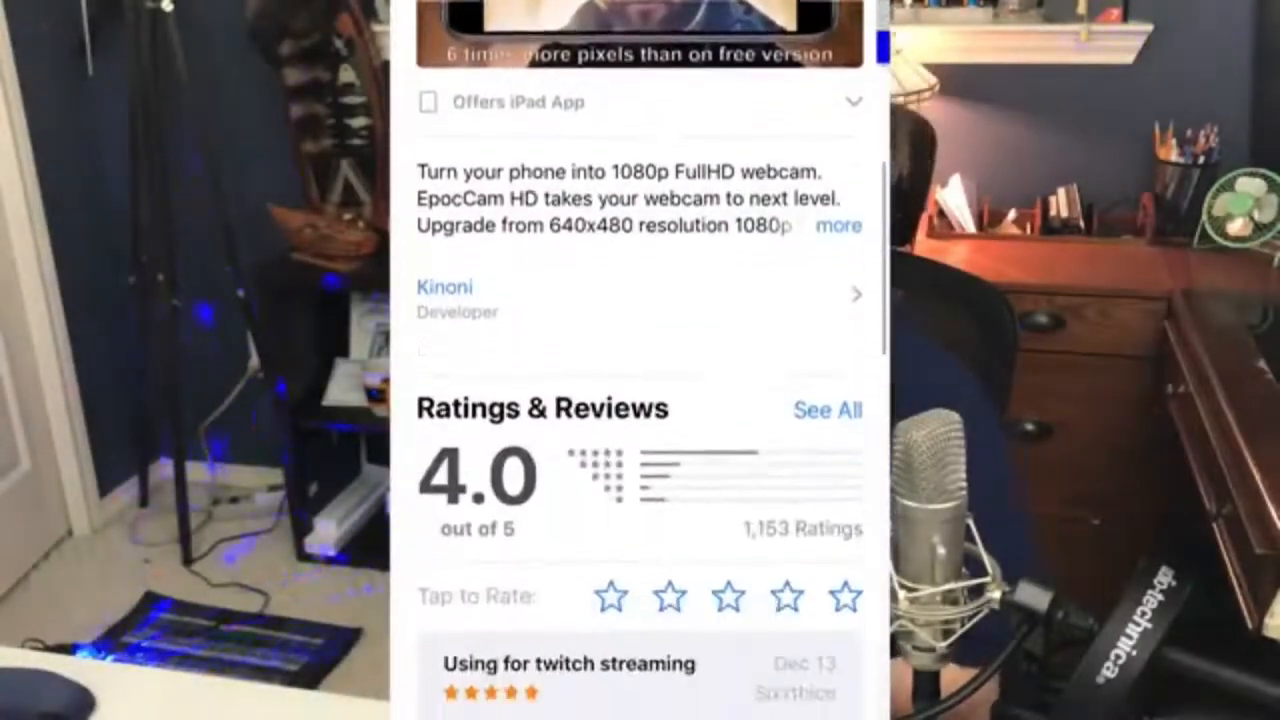
pyautogui.scroll(3)
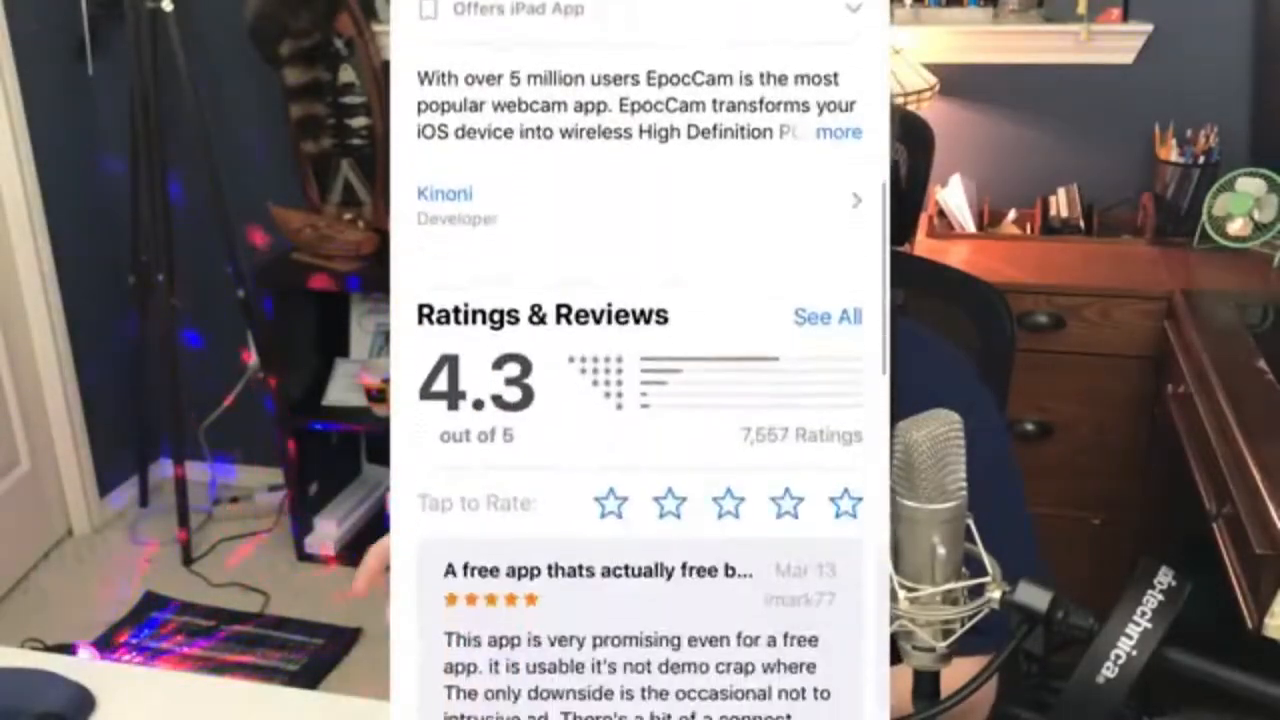